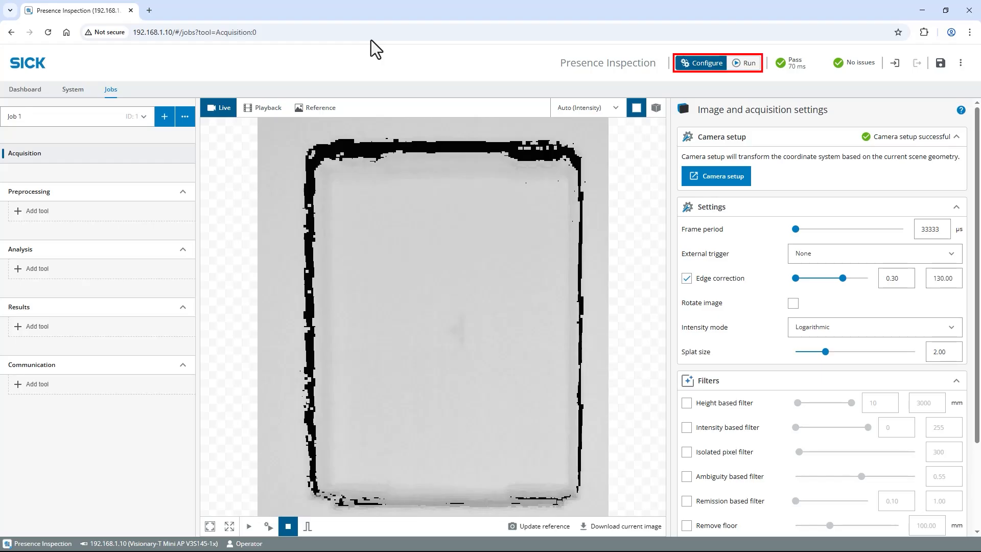
mouse_move(263, 507)
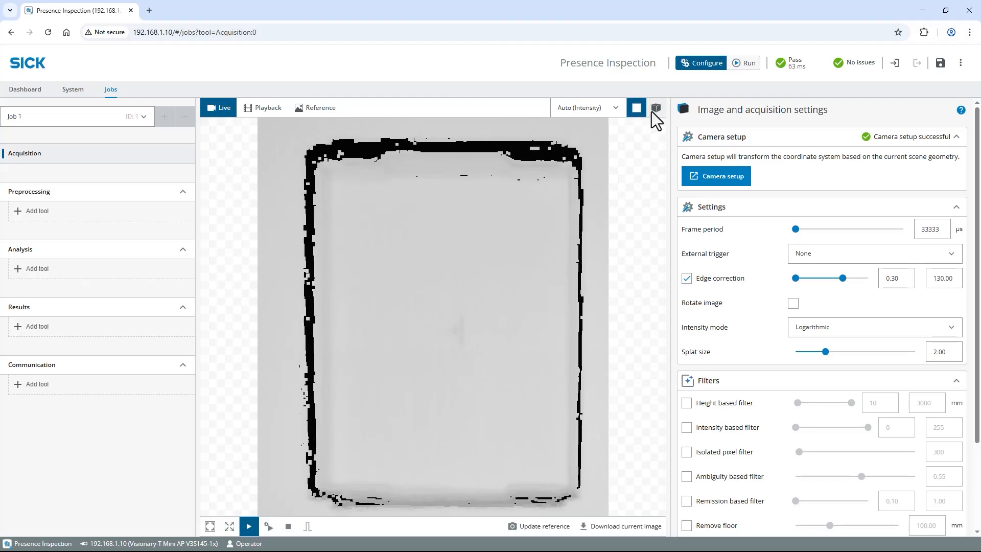
- Switch the viewer to 3D and orbit around the live point cloud of the box
click(656, 107)
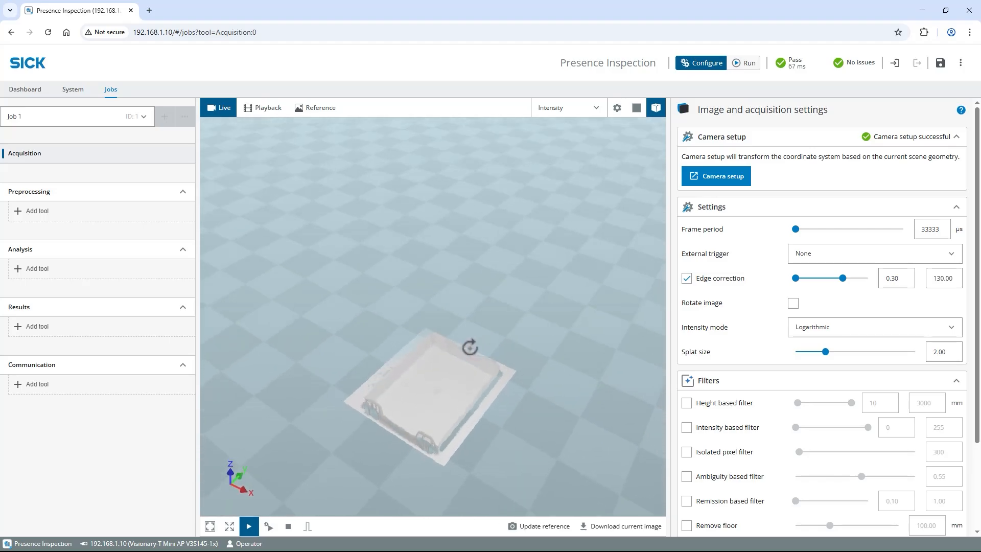
drag(469, 344, 522, 339)
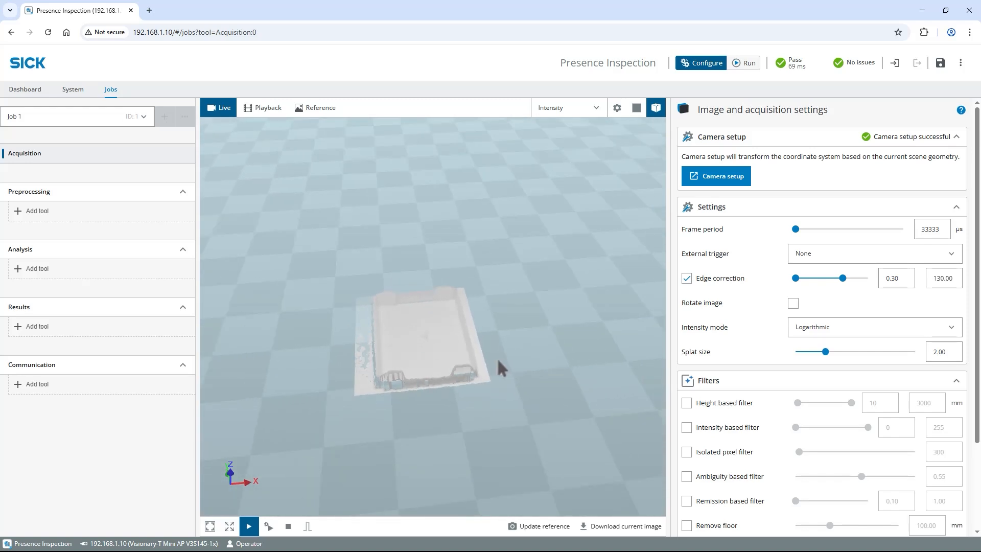
mouse_move(409, 419)
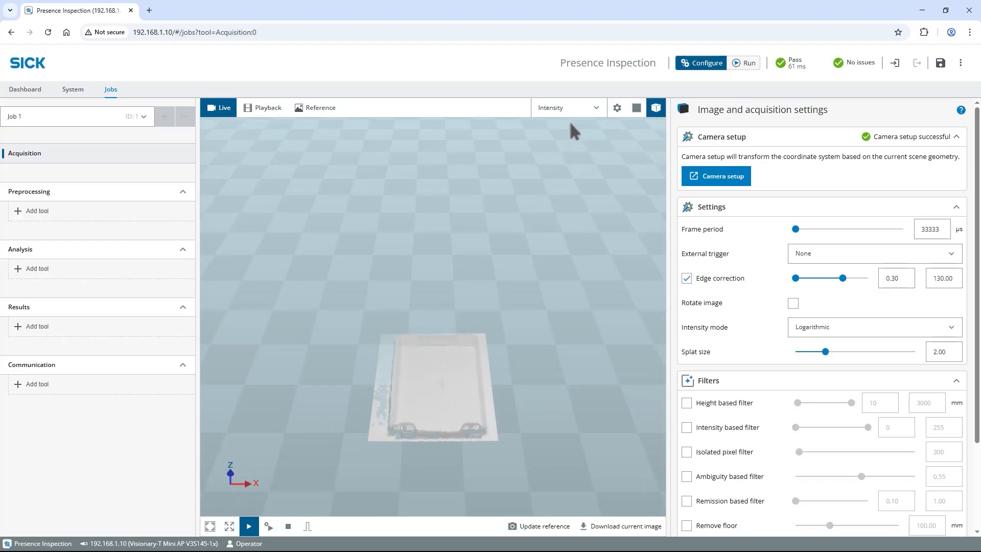
- Change the image display type from Intensity to Height
click(567, 107)
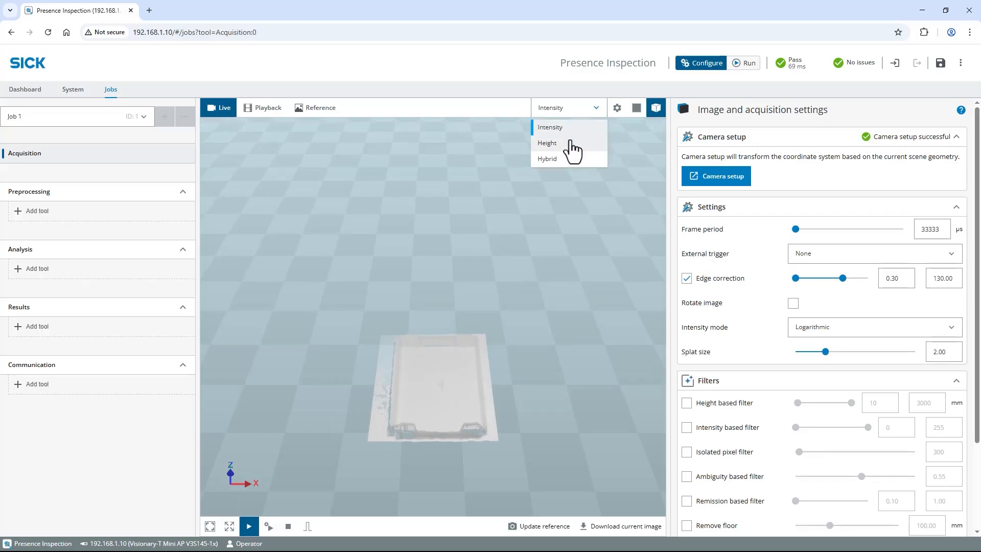
click(546, 143)
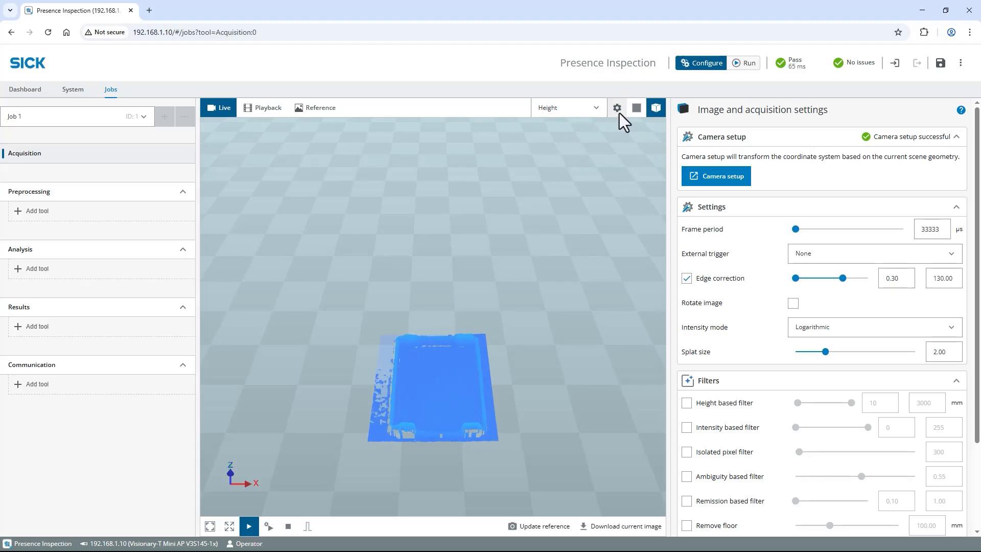
- Turn off the Floor grid in the 3D viewer display settings
click(616, 107)
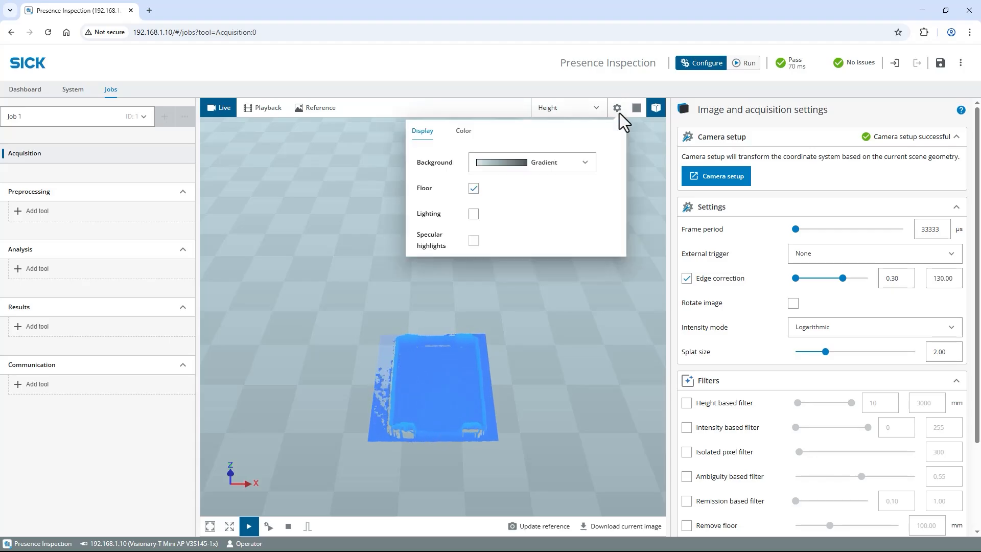
click(473, 188)
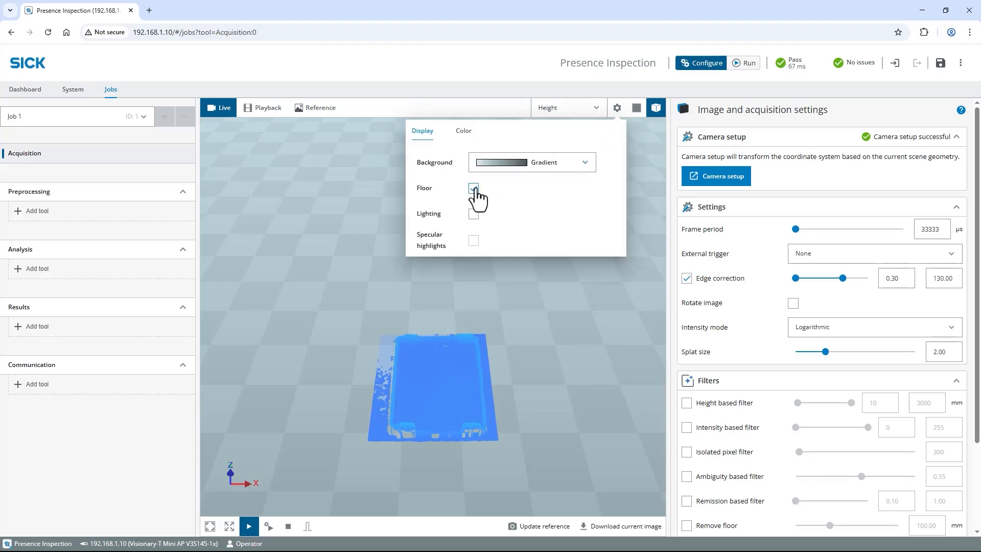
click(473, 191)
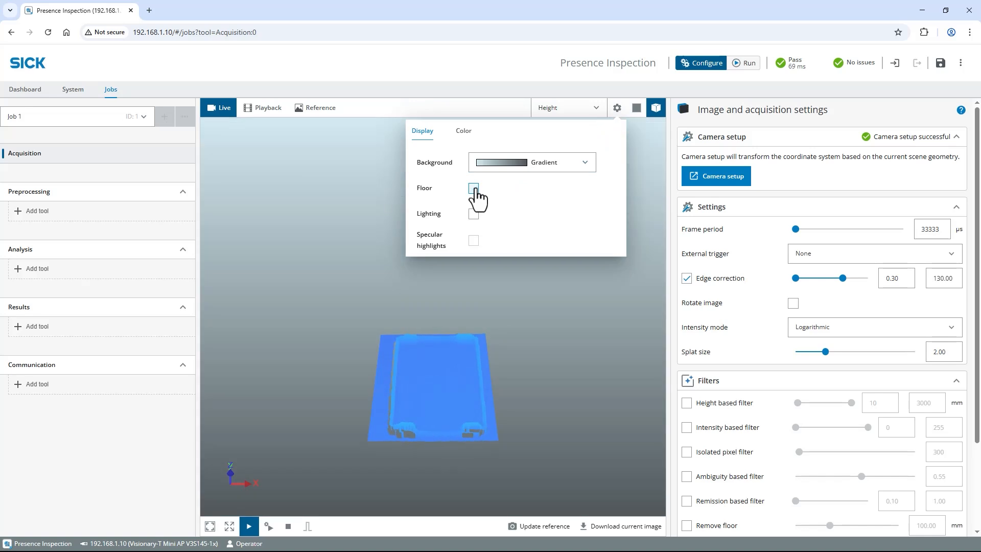
- Try the Black to white colour scale, then settle on Turbo for the height colouring
click(463, 130)
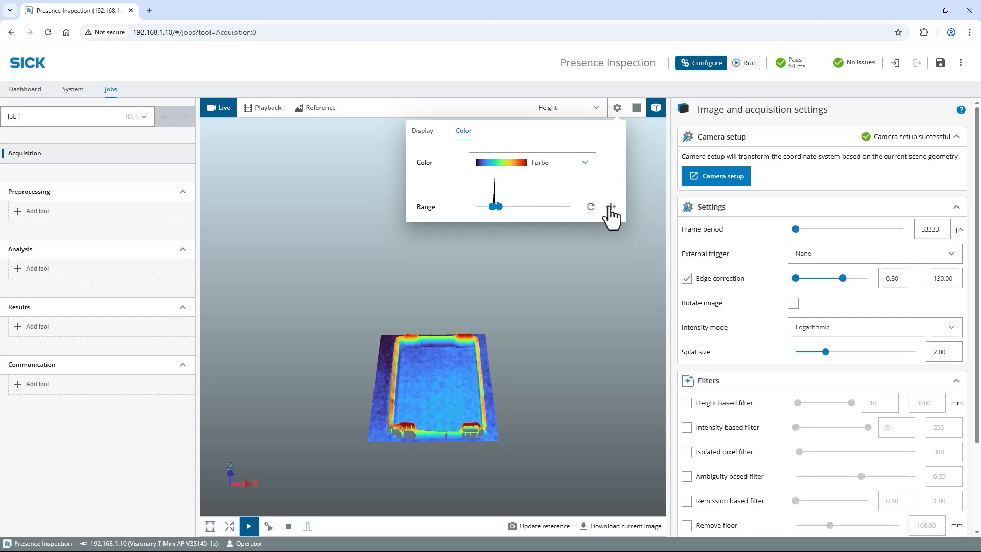
click(532, 162)
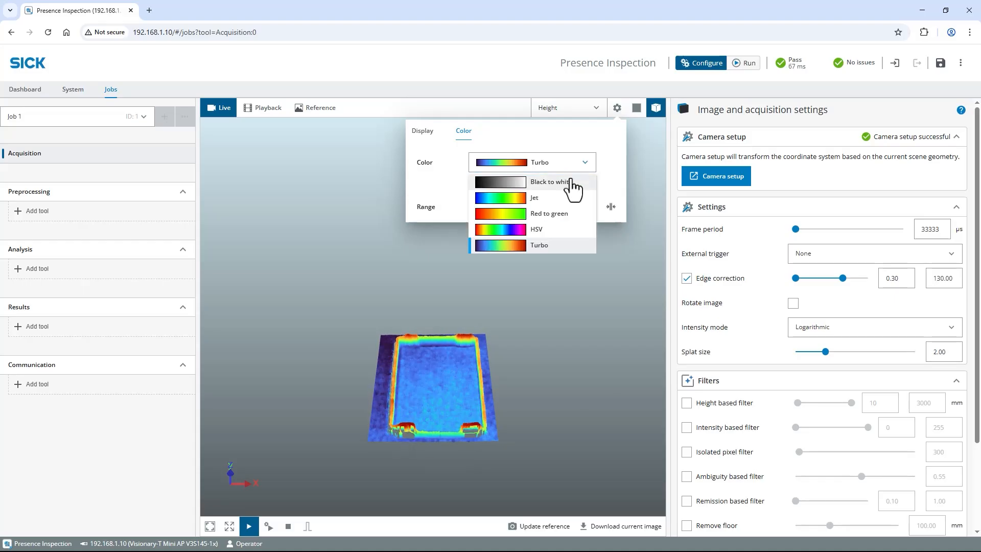
click(550, 182)
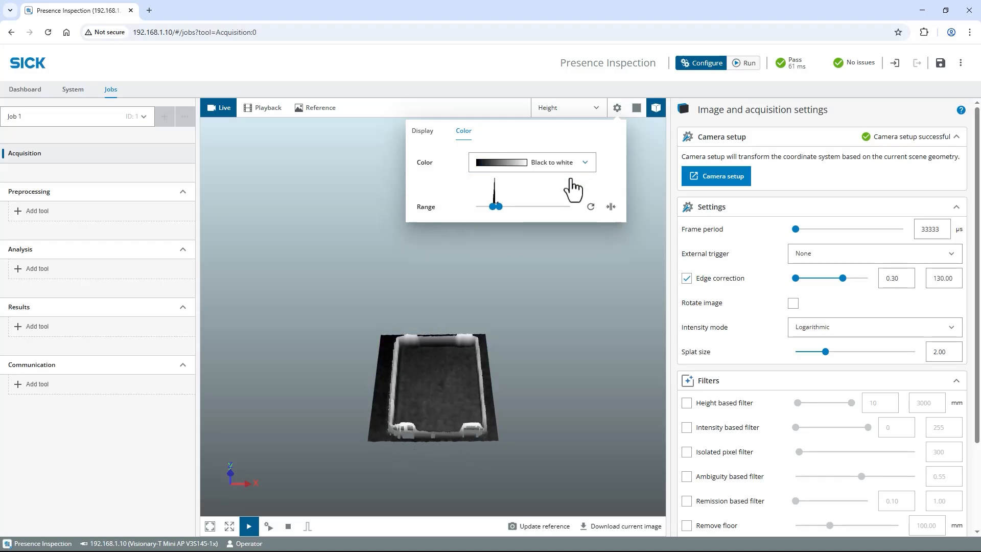
click(530, 162)
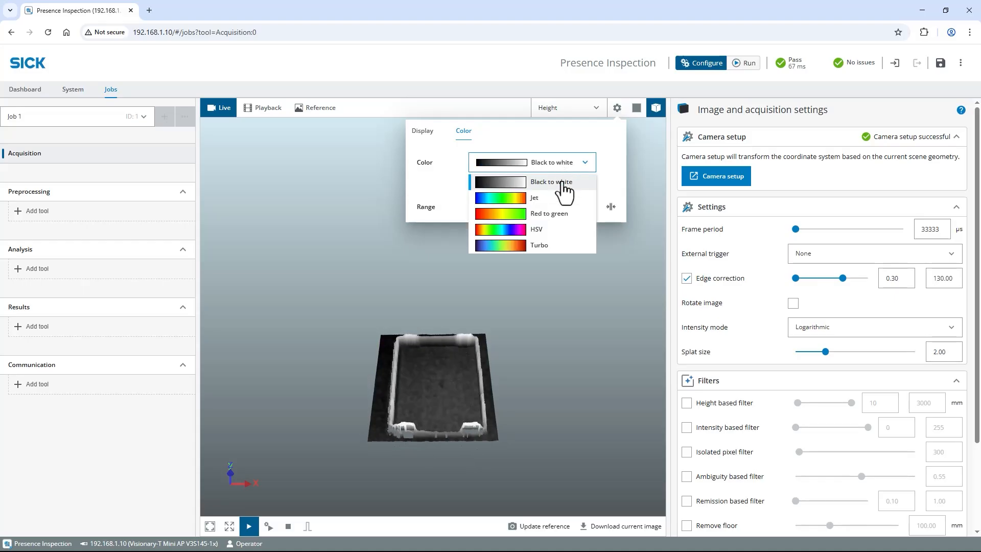
click(539, 244)
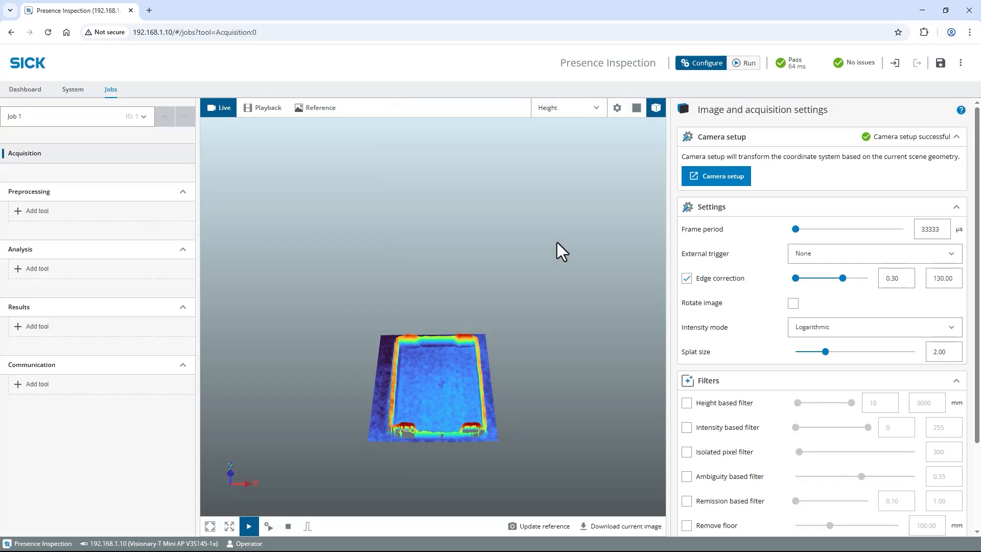
mouse_move(447, 249)
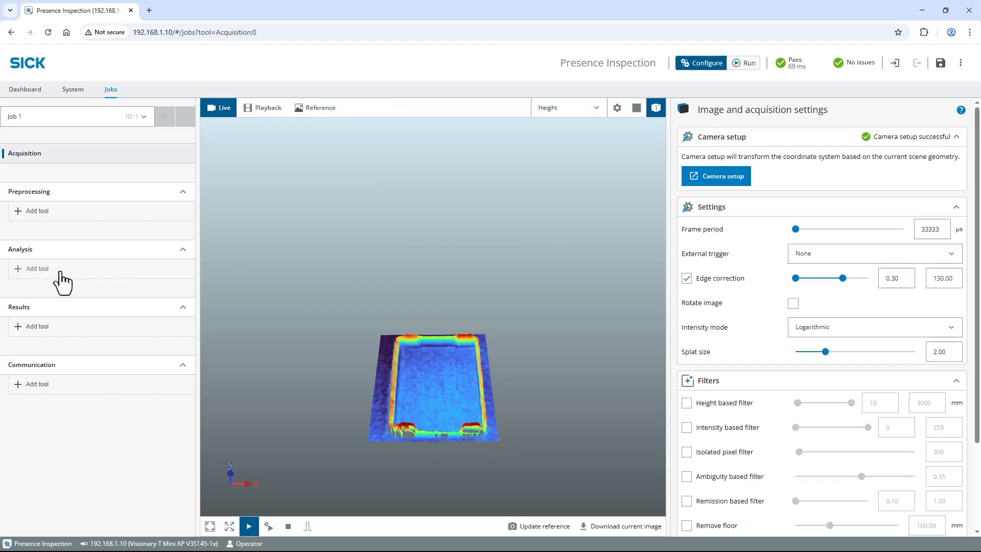
- Add a Blob Finder from the Count & Find 3D tools to Job 1's analysis
click(37, 268)
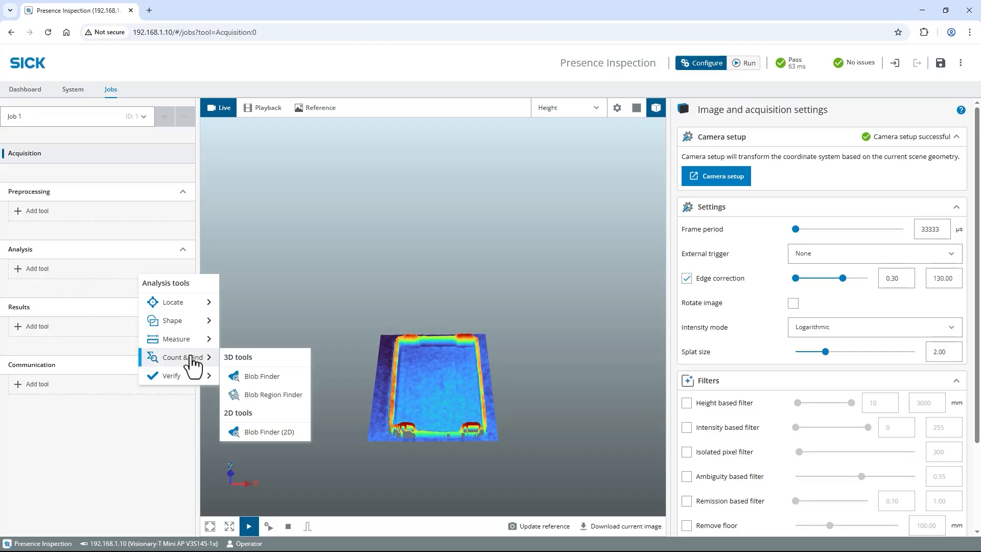
click(262, 375)
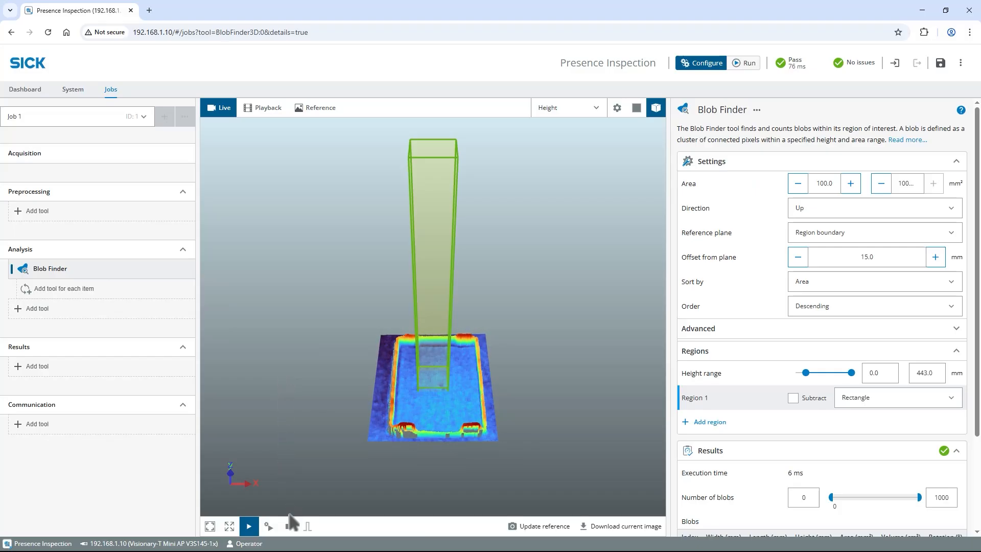
- Stop live acquisition, freezing the current box scan
click(288, 526)
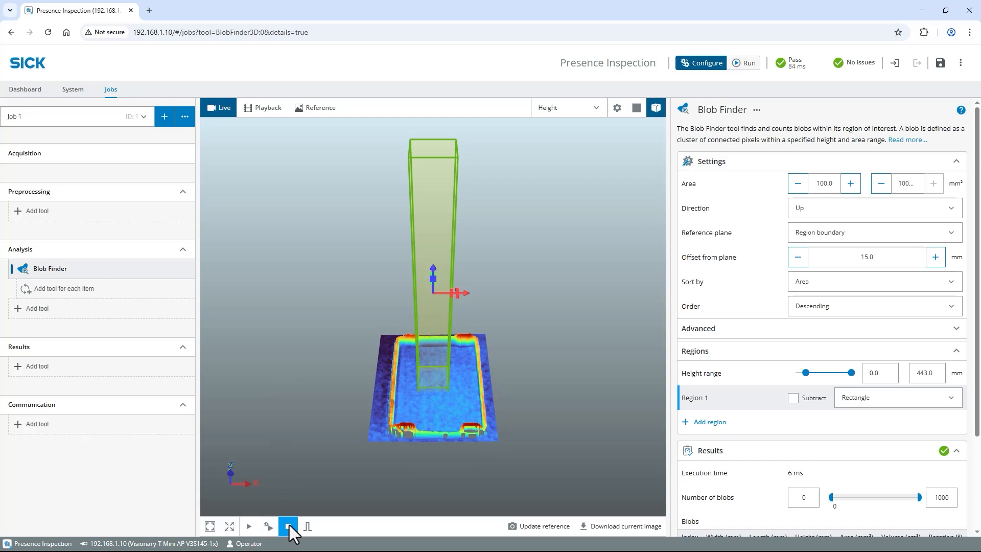
click(288, 526)
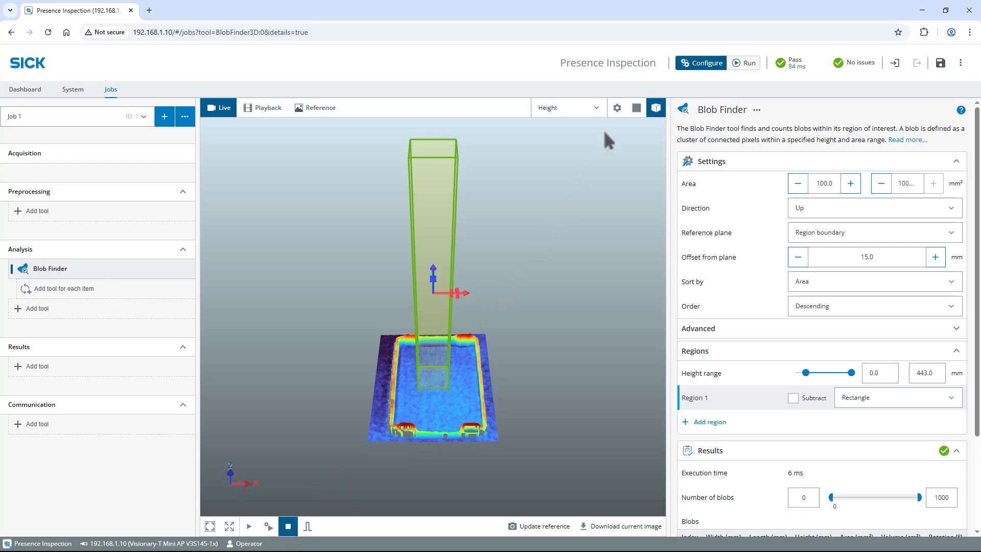
- In 2D view, move and stretch the Blob Finder region over the box interior
click(637, 107)
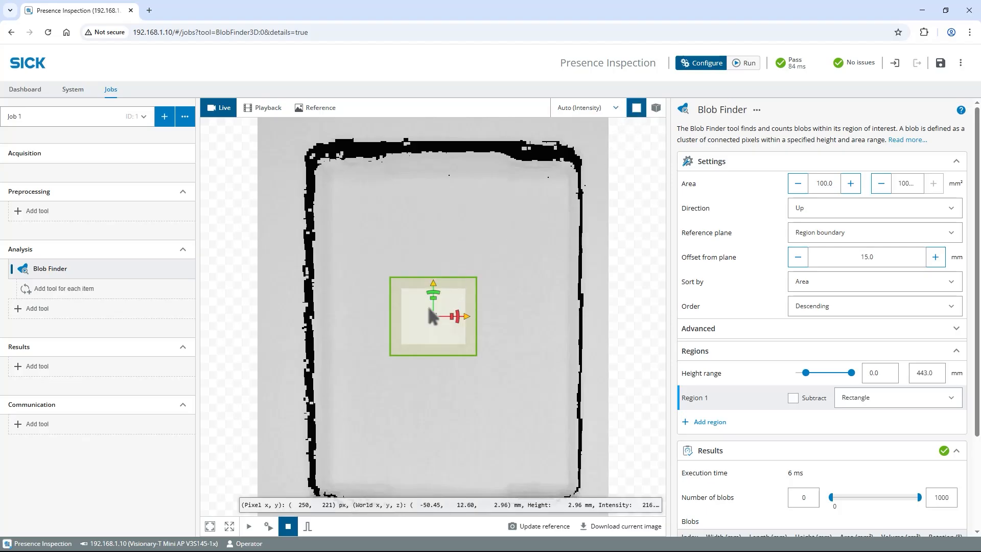
drag(431, 316, 391, 243)
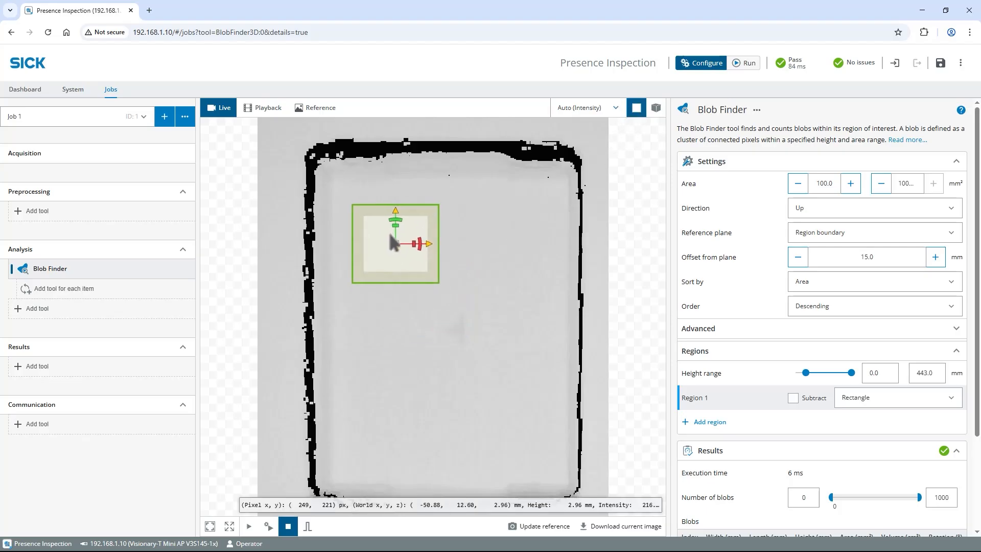
drag(396, 243, 382, 218)
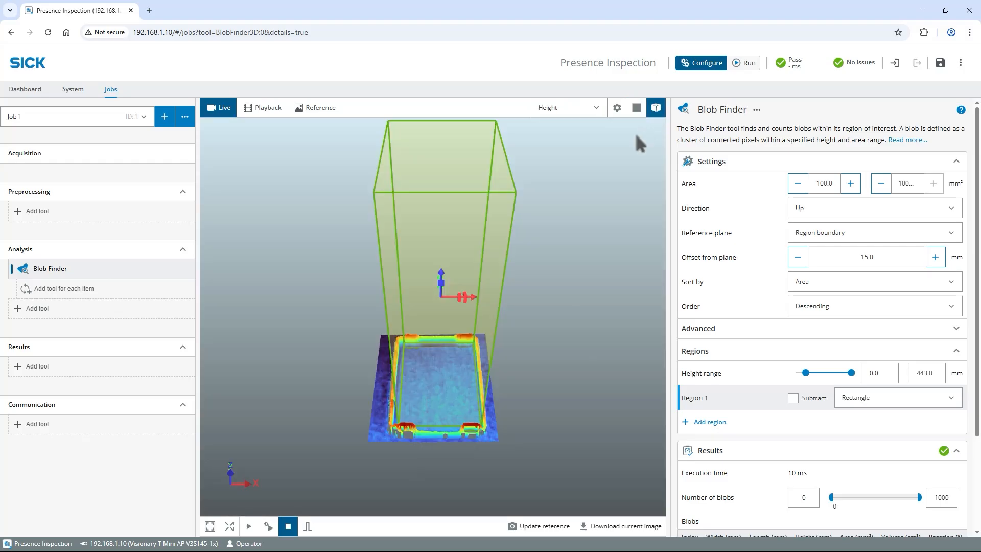
- Resume live acquisition and save the configuration permanently to the device
click(248, 525)
text(0)
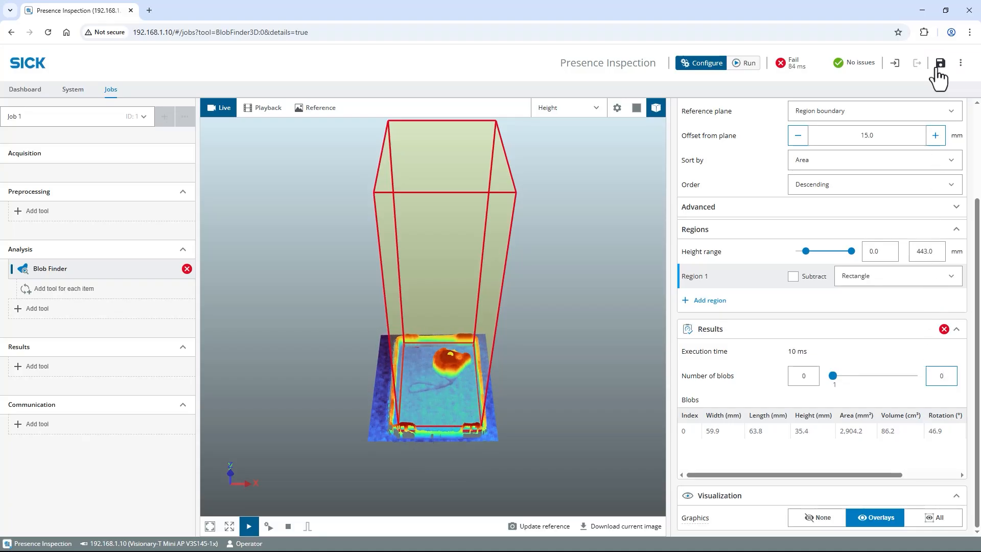
click(940, 62)
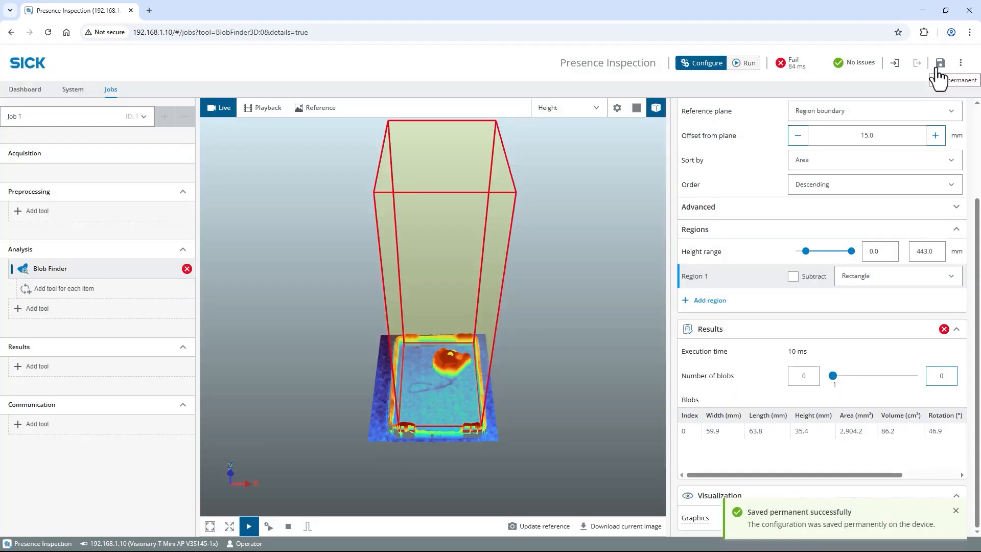